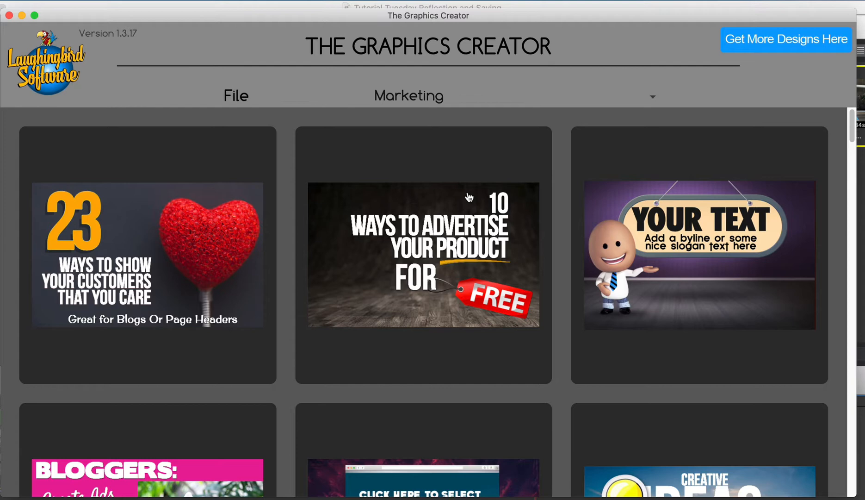
mouse_move(470, 228)
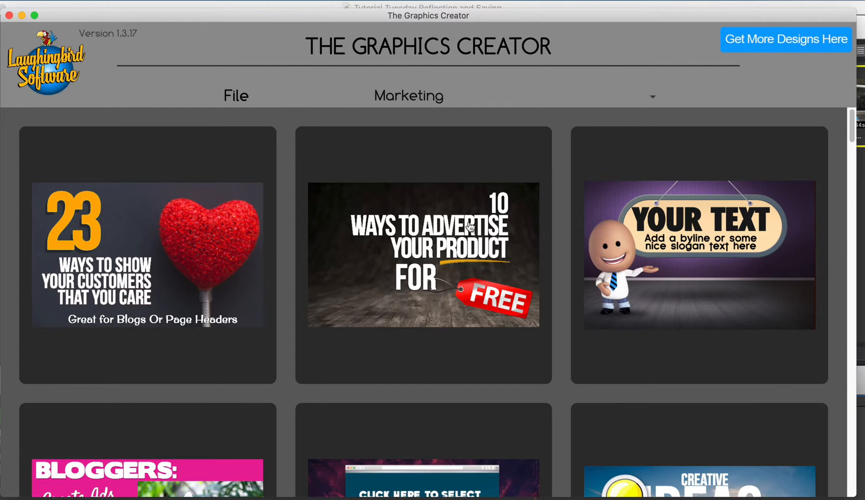
Open the Entrepreneur Power template, strip it to black, and set canvas 1718×1161
scroll("down", 3)
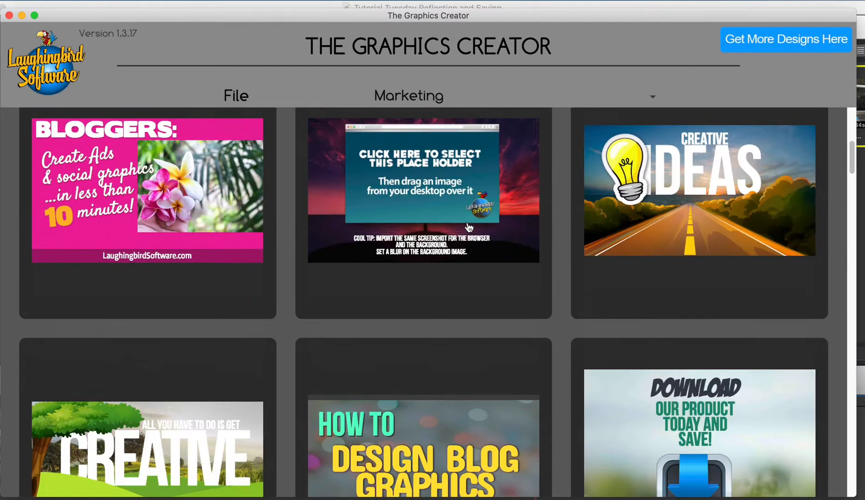
scroll("down", 3)
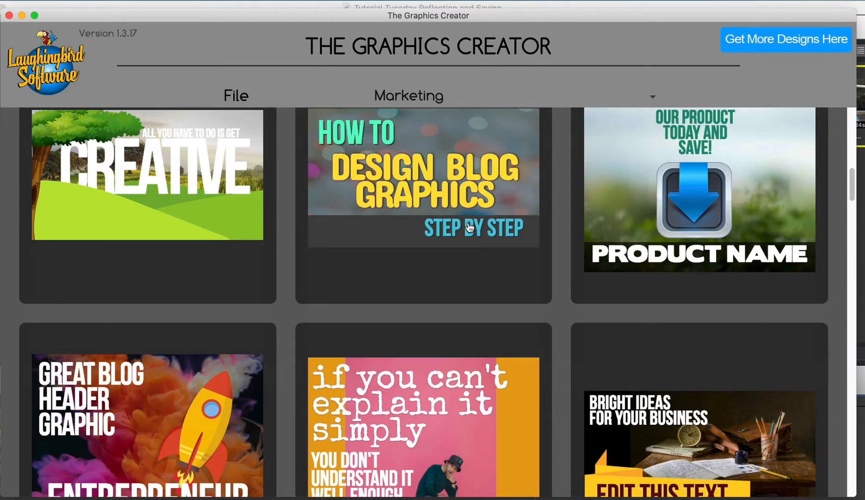
scroll("down", 3)
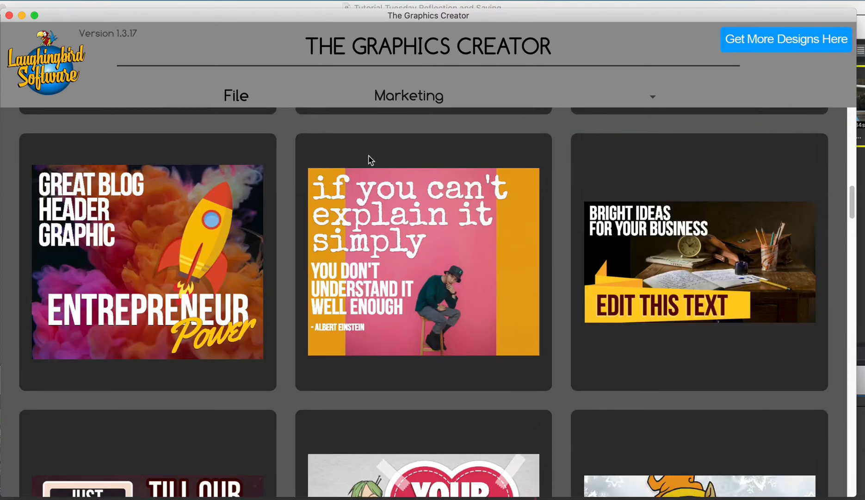
left_click(423, 261)
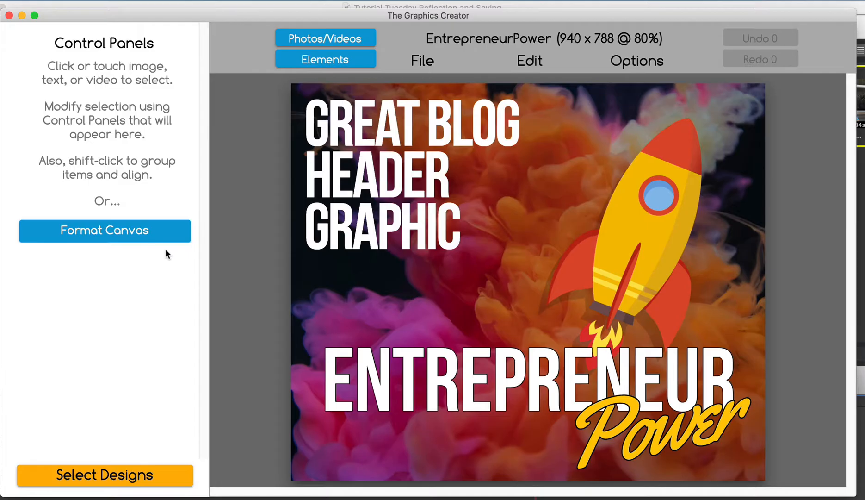
mouse_move(644, 227)
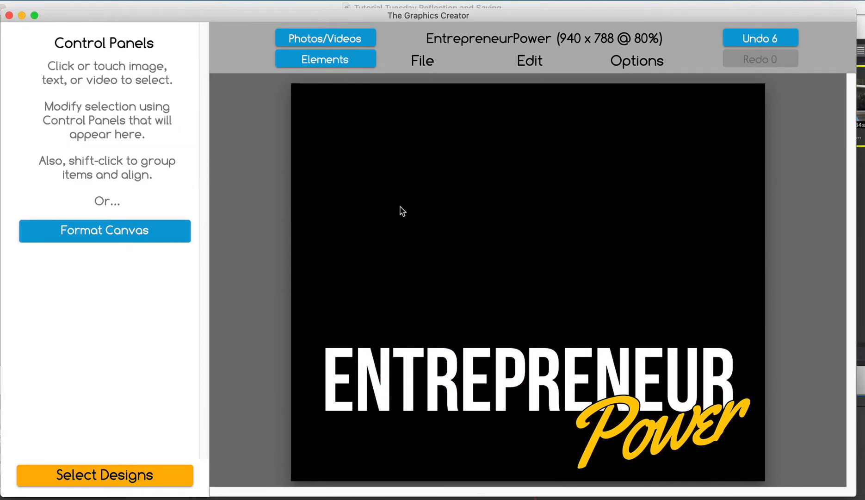
left_click(104, 231)
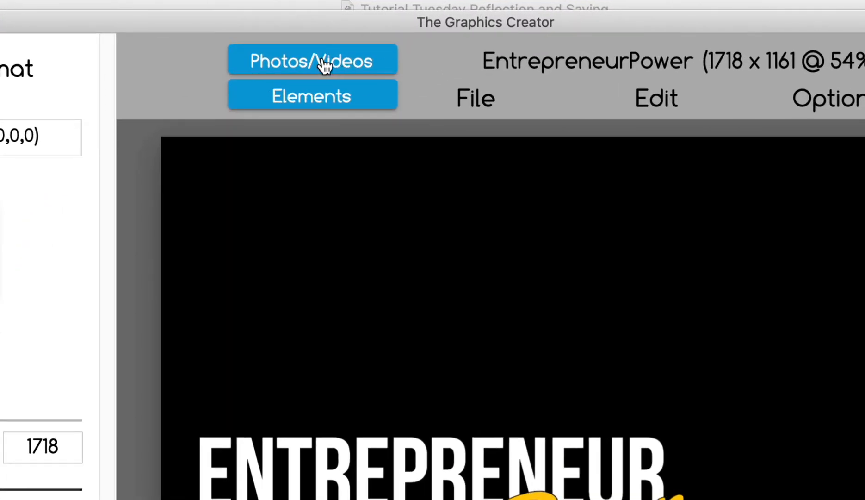
Search stock photos for 'canada' and add the mountain lake photo
left_click(312, 60)
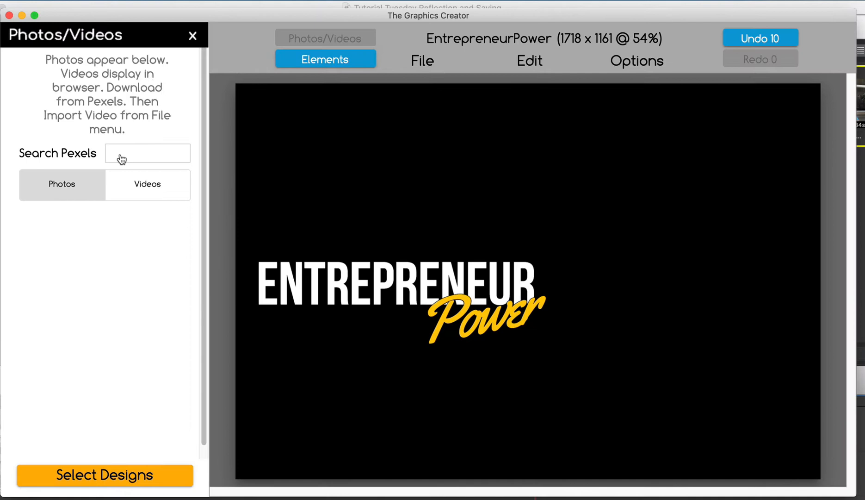
type("c")
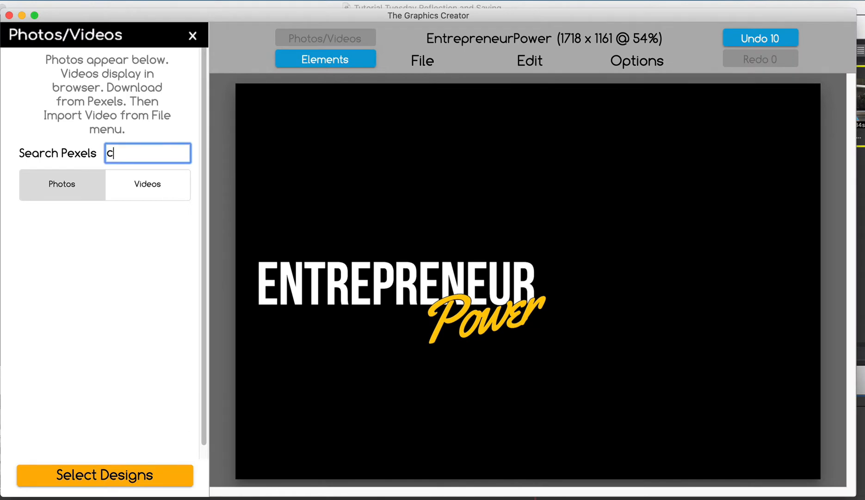
type("anada")
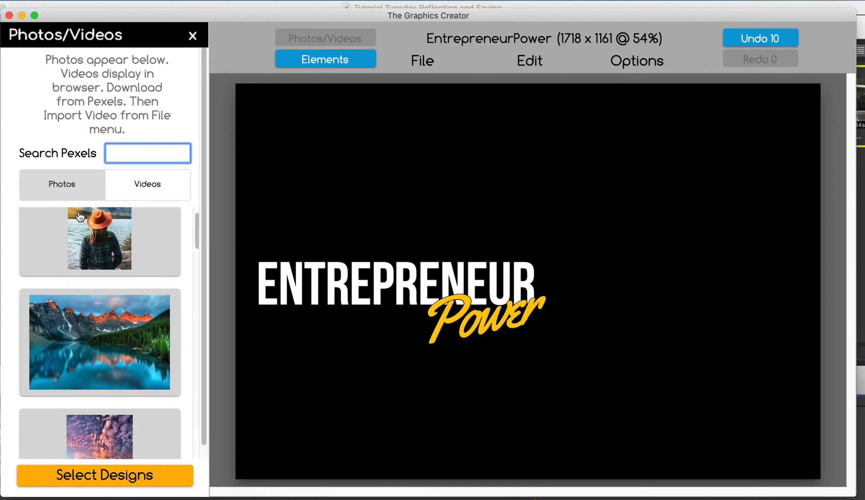
mouse_move(100, 341)
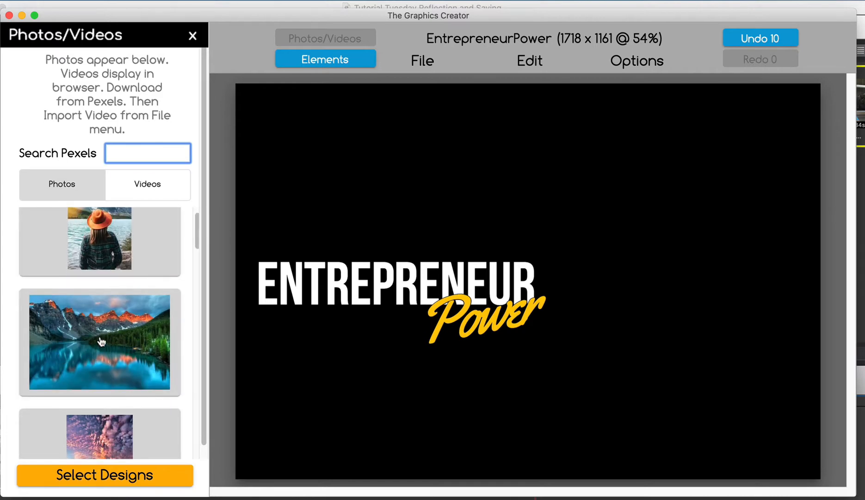
left_click(100, 341)
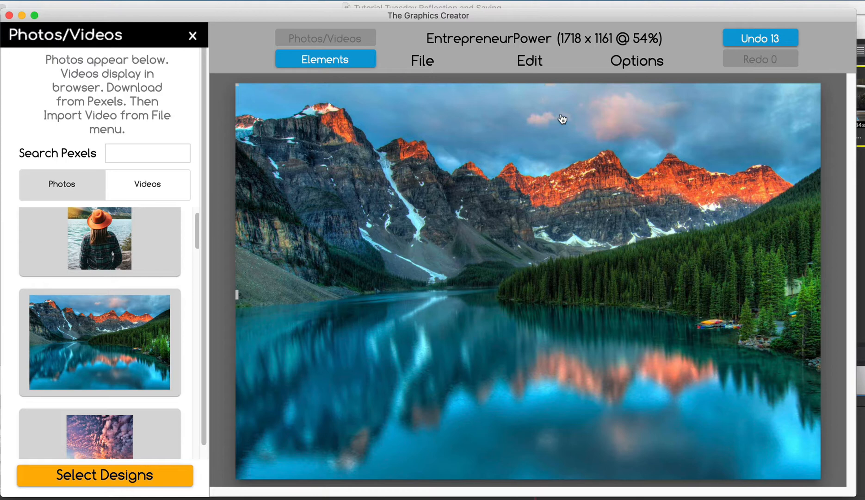
Send the lake photo behind the text and select ENTREPRENEUR for resizing
left_click(636, 61)
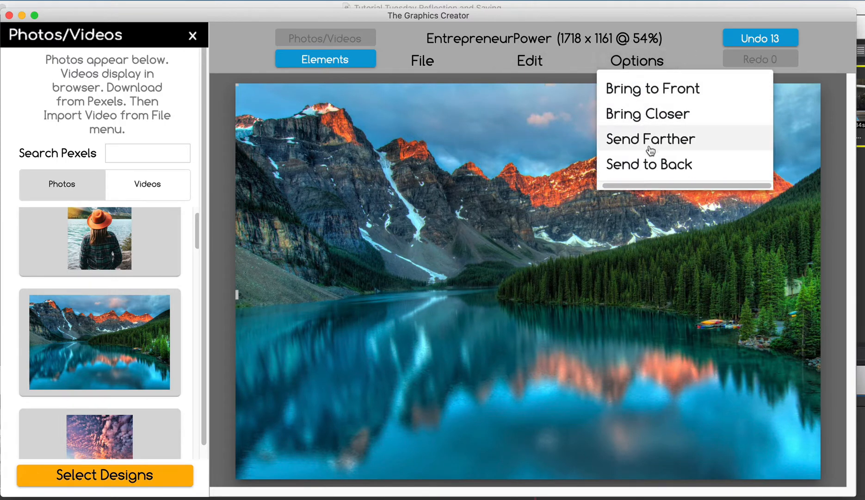
left_click(650, 138)
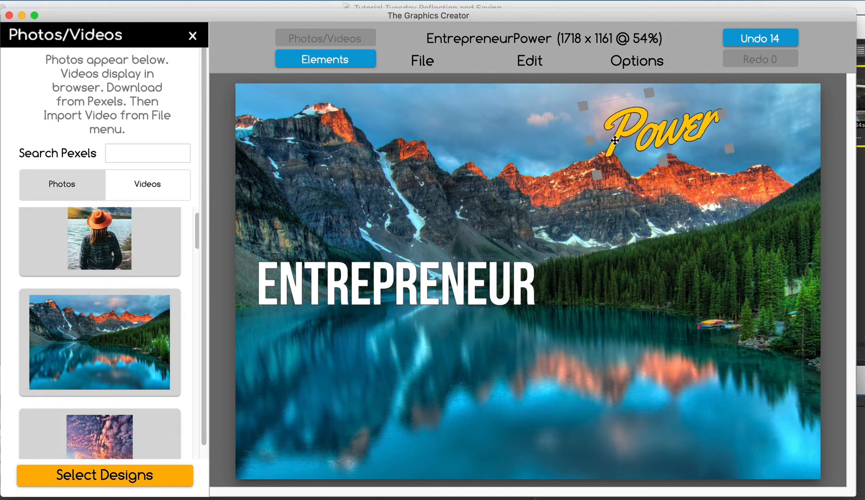
left_click(395, 292)
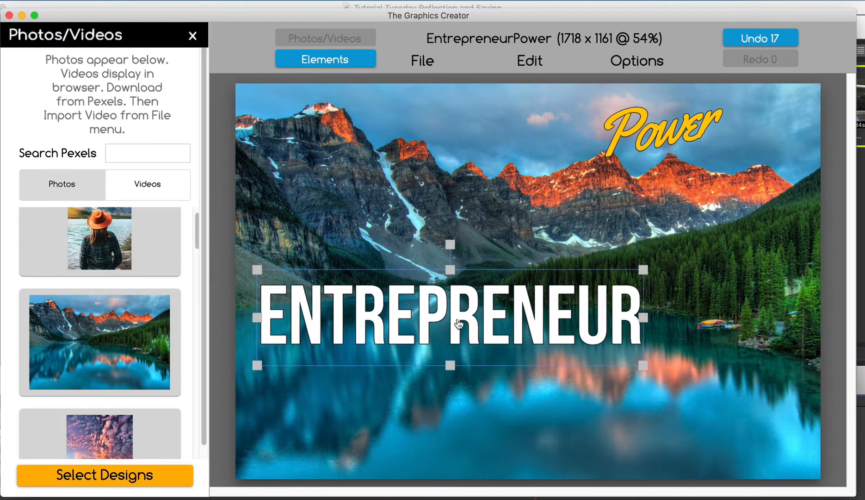
Retype the title as CANADA and turn off its outline
double_click(450, 317)
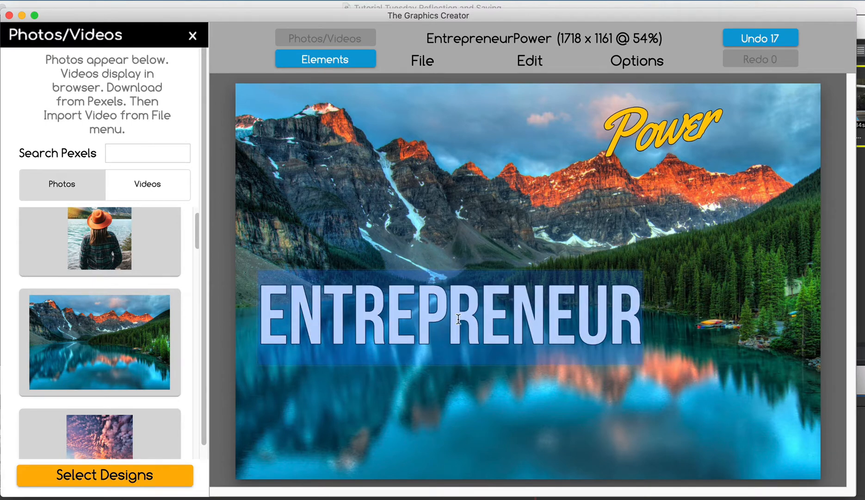
type("CAND")
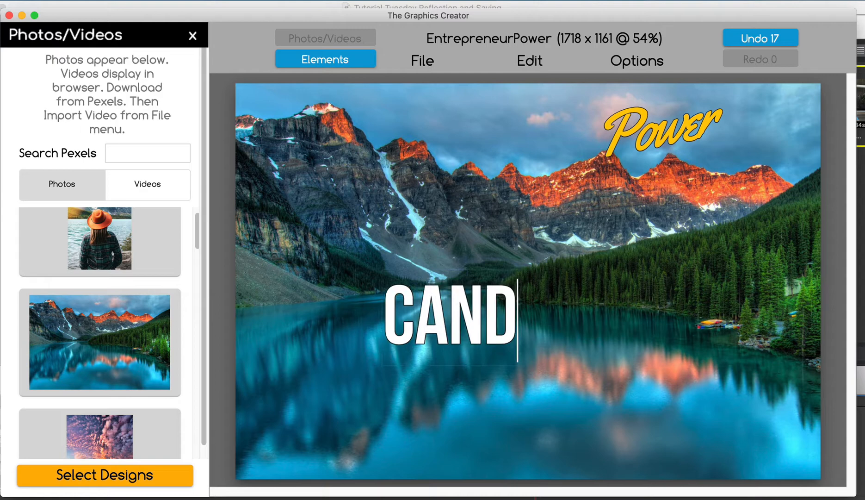
type("ADA")
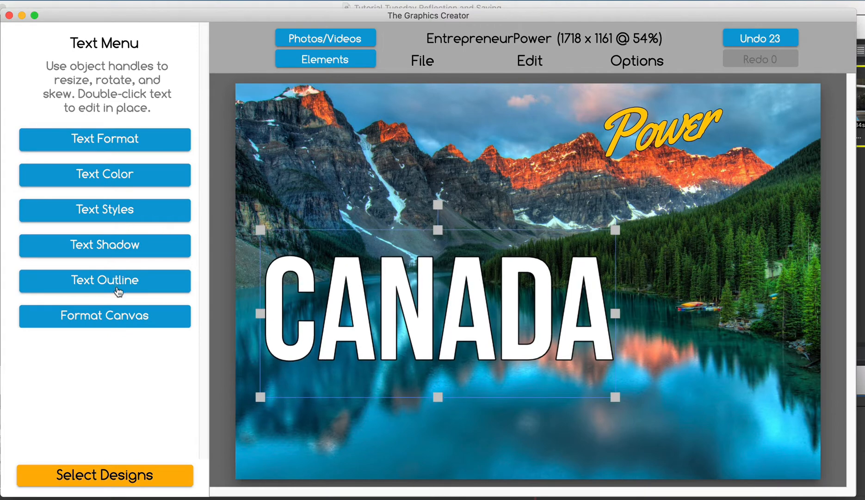
left_click(104, 281)
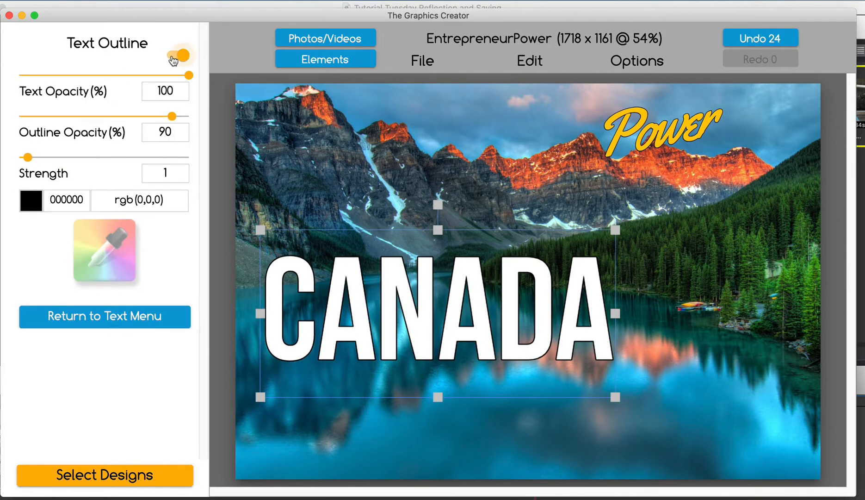
left_click(178, 55)
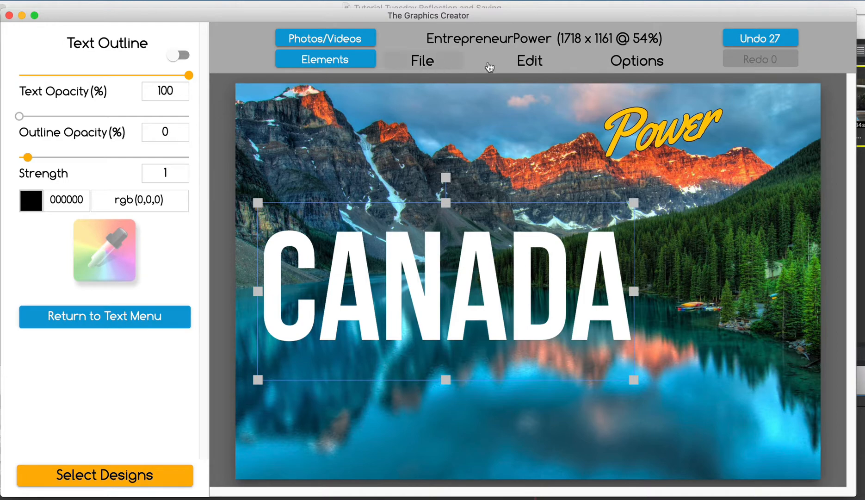
Duplicate CANADA, position the flipped copy below it, and test the opacity slider
left_click(528, 61)
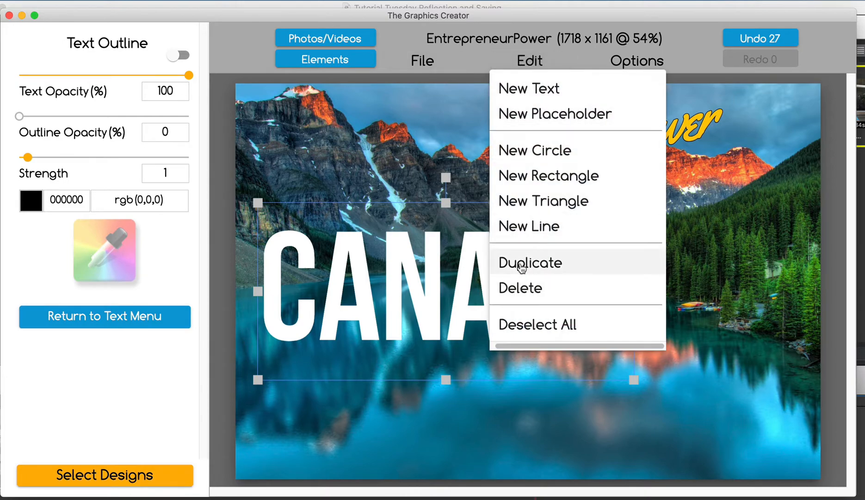
left_click(530, 262)
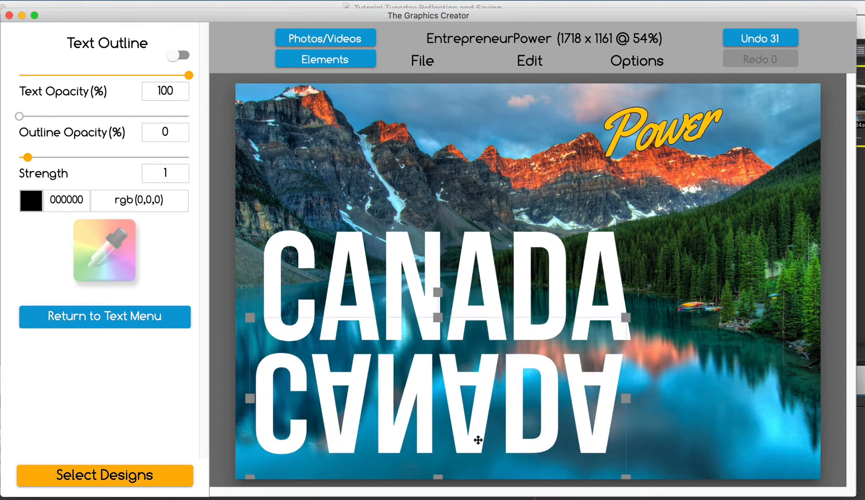
left_click_drag(477, 440, 487, 430)
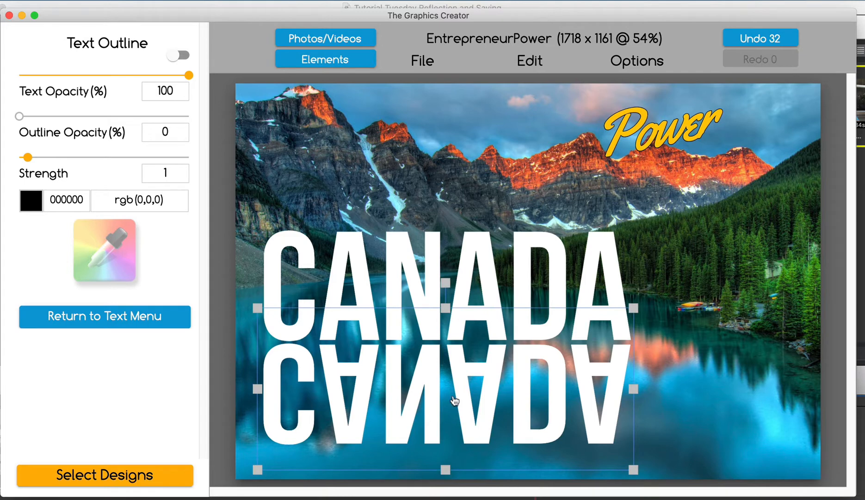
mouse_move(193, 77)
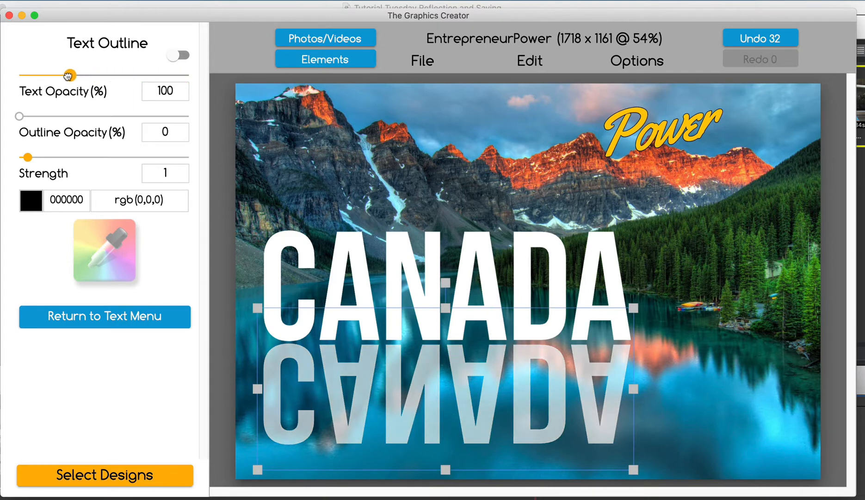
left_click_drag(66, 75, 18, 75)
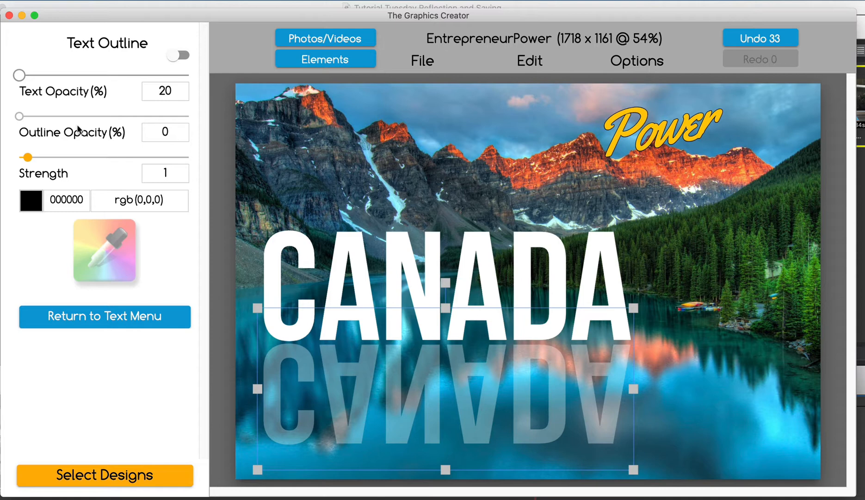
left_click_drag(19, 74, 190, 75)
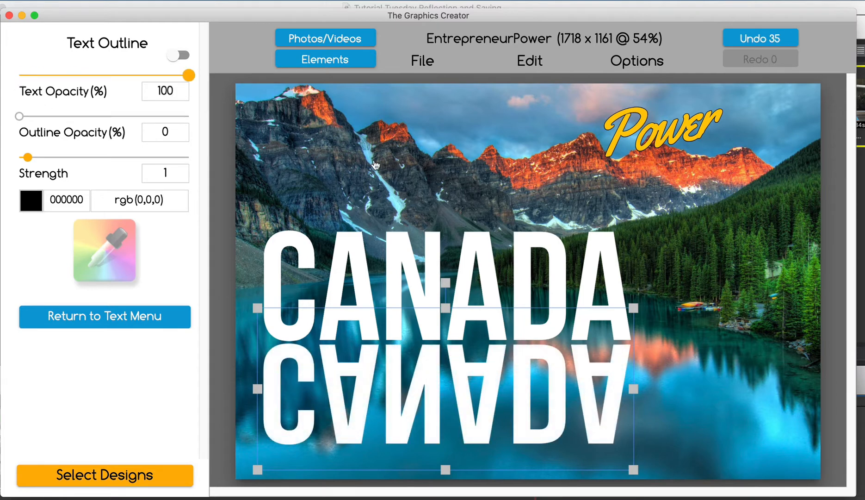
mouse_move(469, 189)
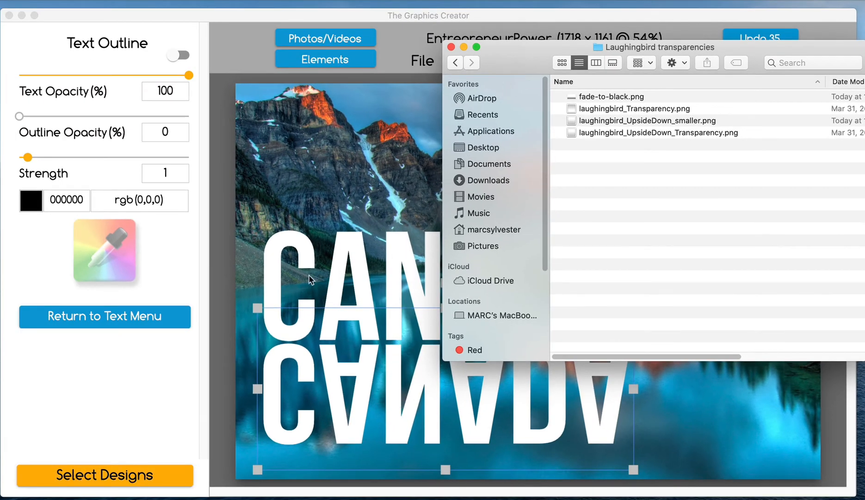
mouse_move(475, 376)
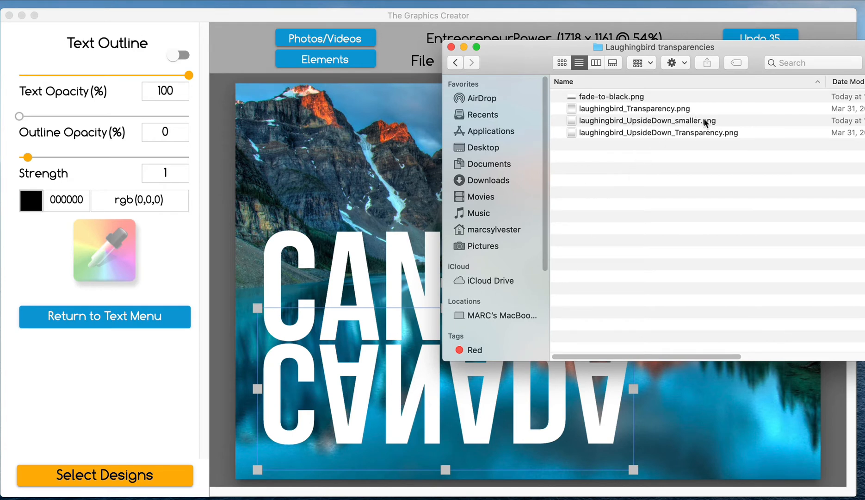
mouse_move(653, 134)
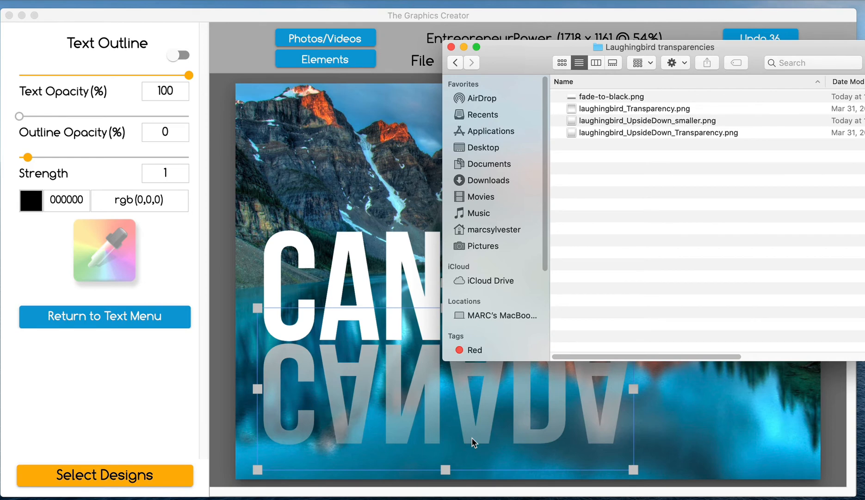
mouse_move(115, 355)
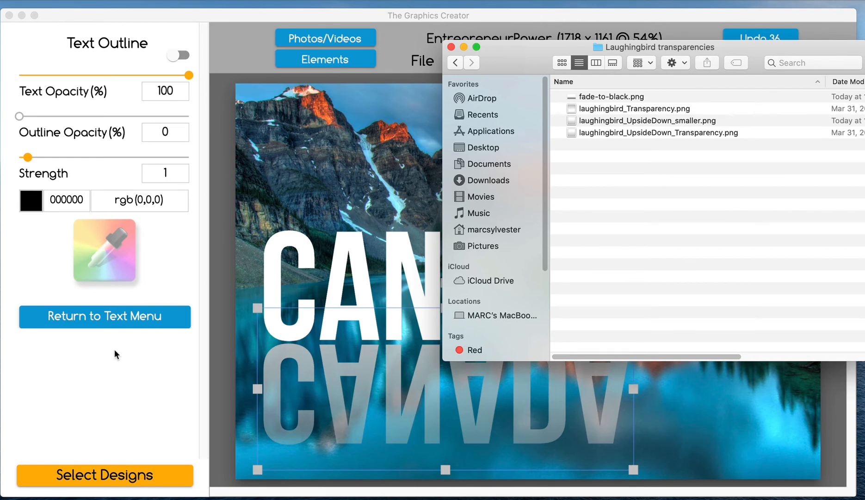
mouse_move(92, 283)
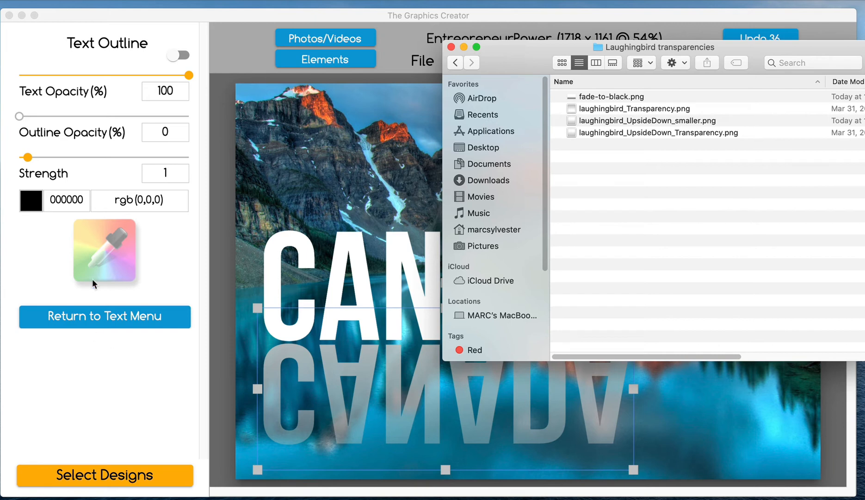
mouse_move(247, 398)
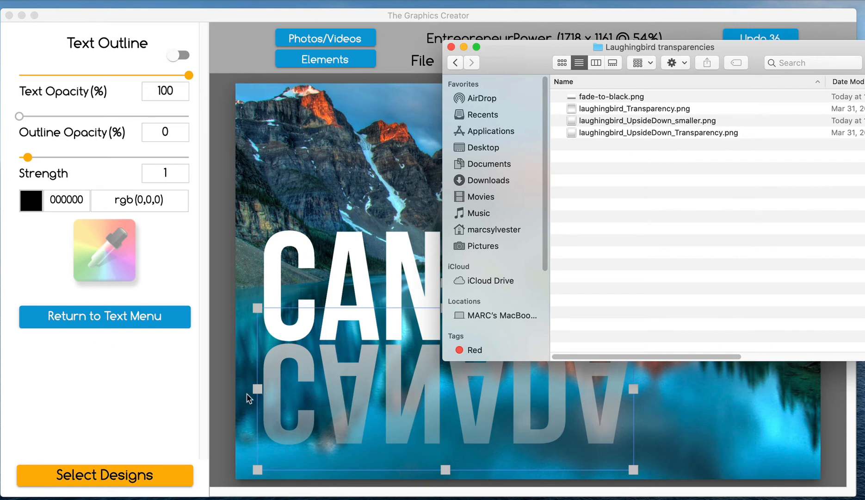
mouse_move(141, 235)
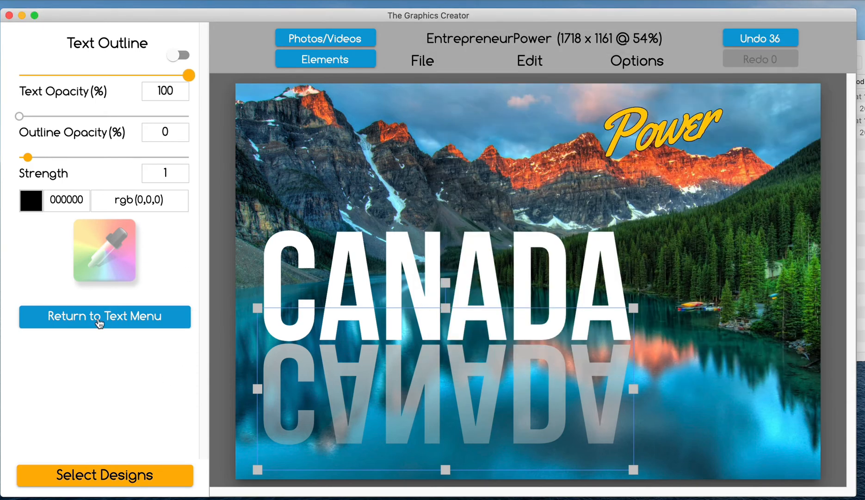
Give the reflected CANADA a fading image fill, then reselect the text
left_click(104, 316)
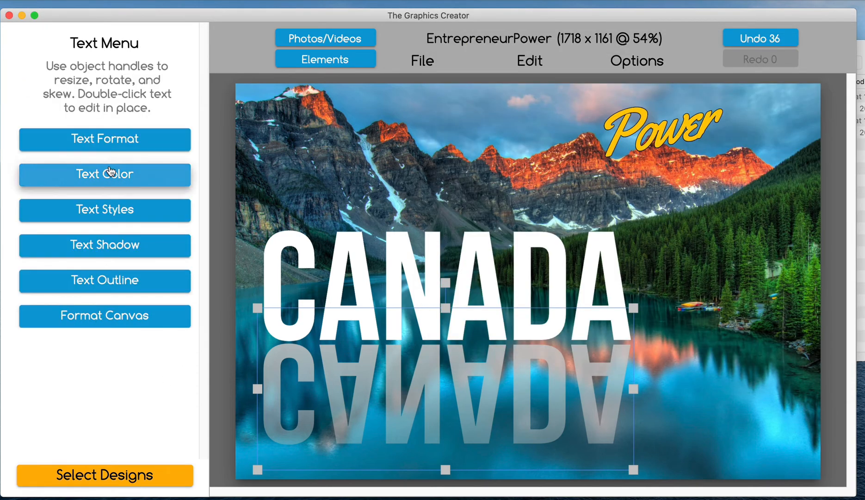
left_click(104, 174)
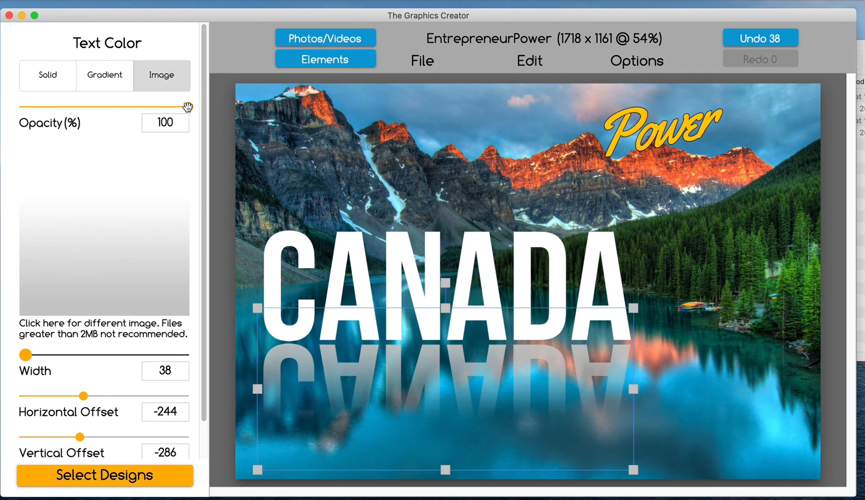
left_click_drag(187, 107, 114, 107)
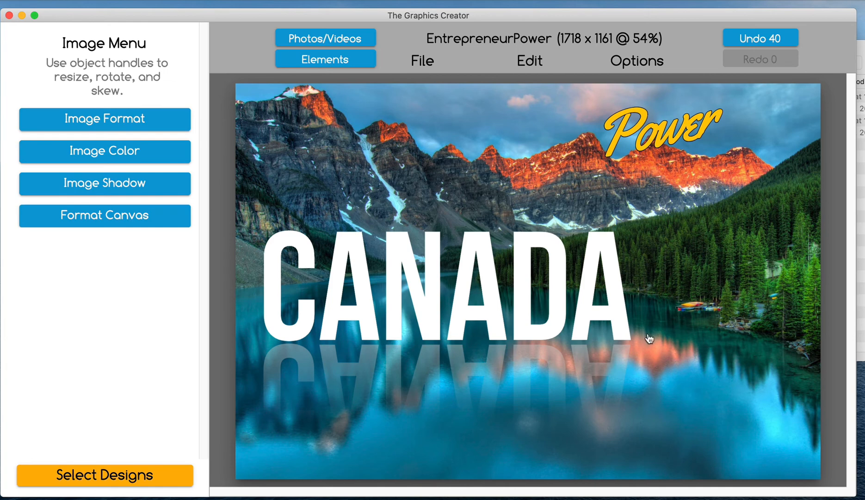
left_click(436, 287)
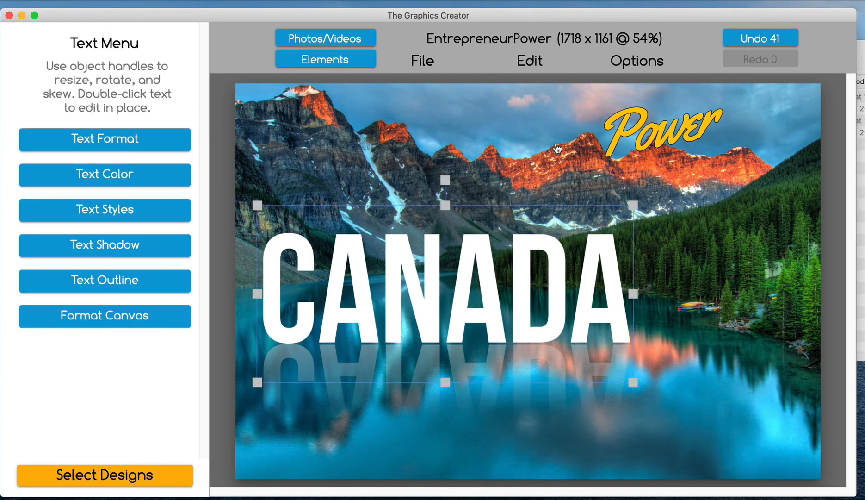
mouse_move(618, 139)
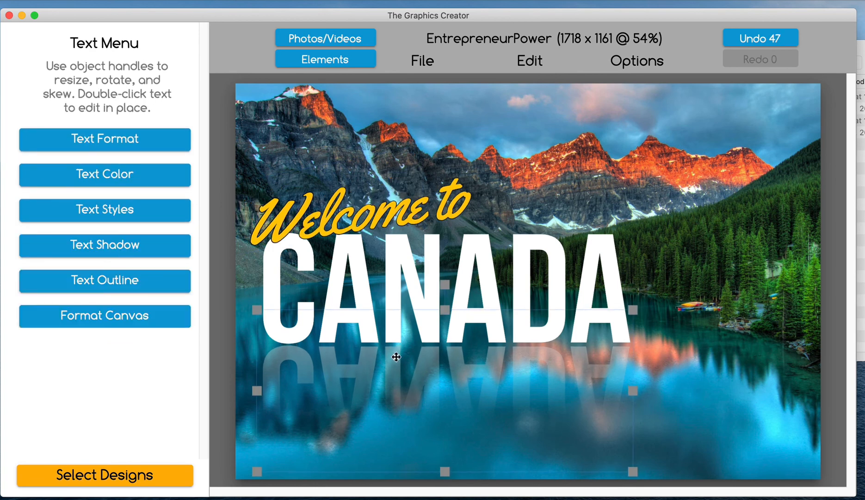
Open the Text Format font and alignment settings for the title lettering
left_click(104, 138)
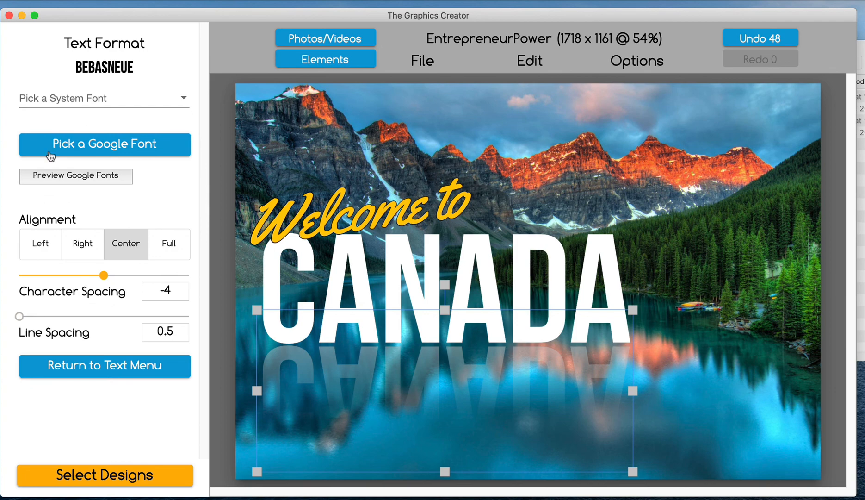
mouse_move(109, 379)
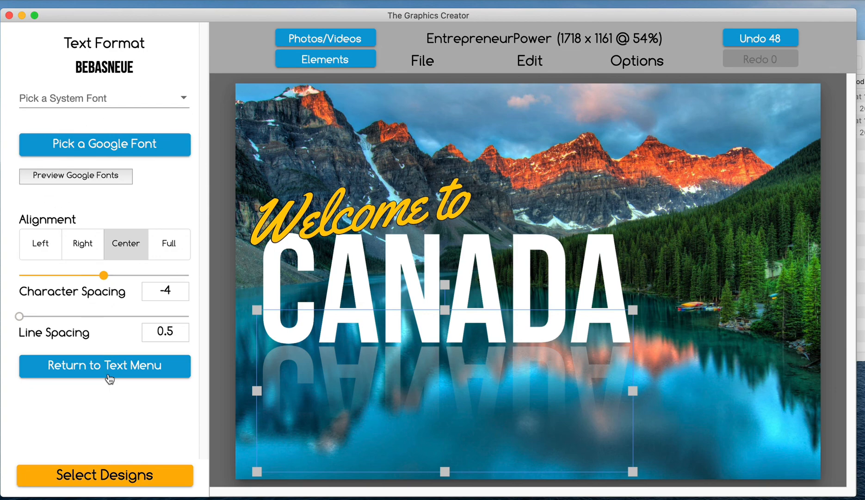